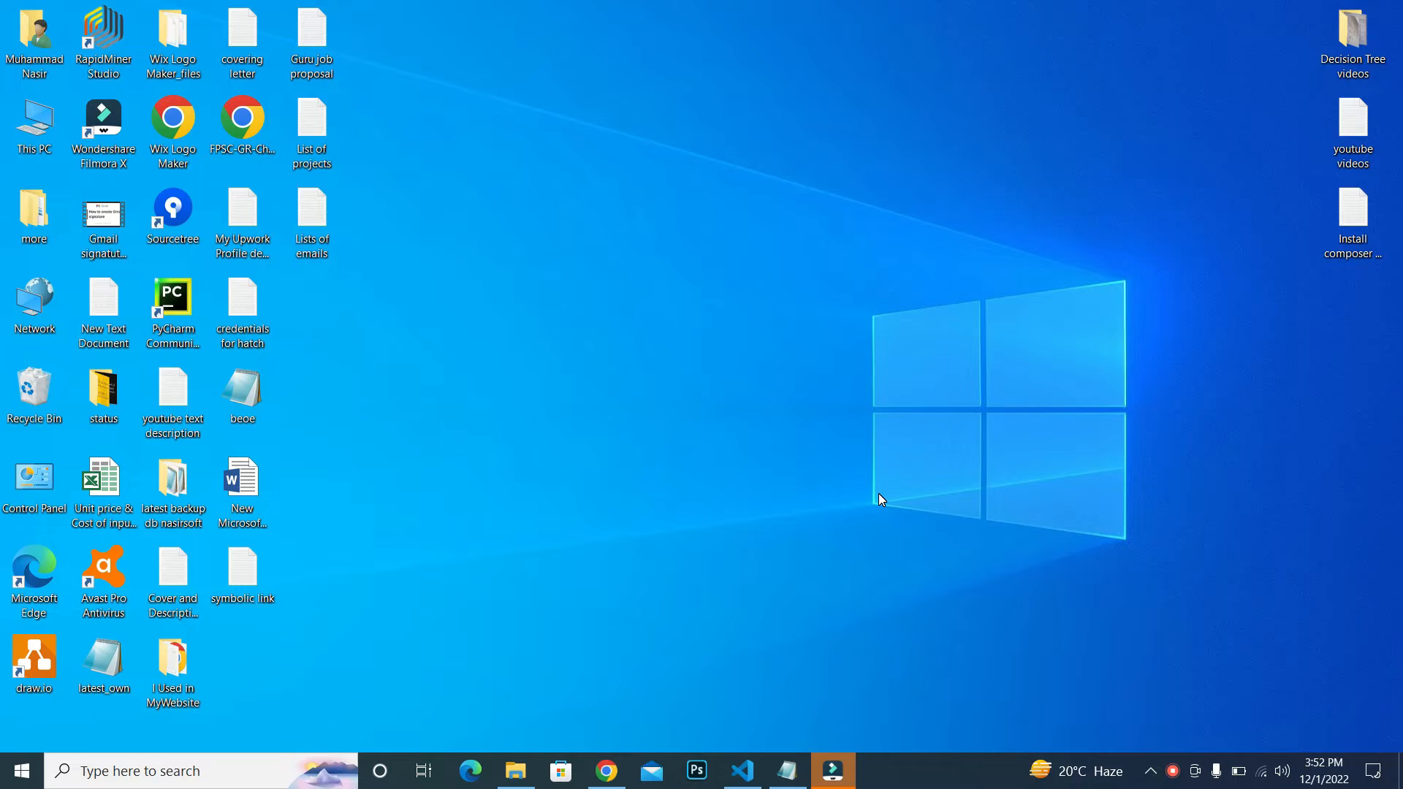
Step: Launch PuTTYgen from the Start menu search for 'putt'
click(18, 770)
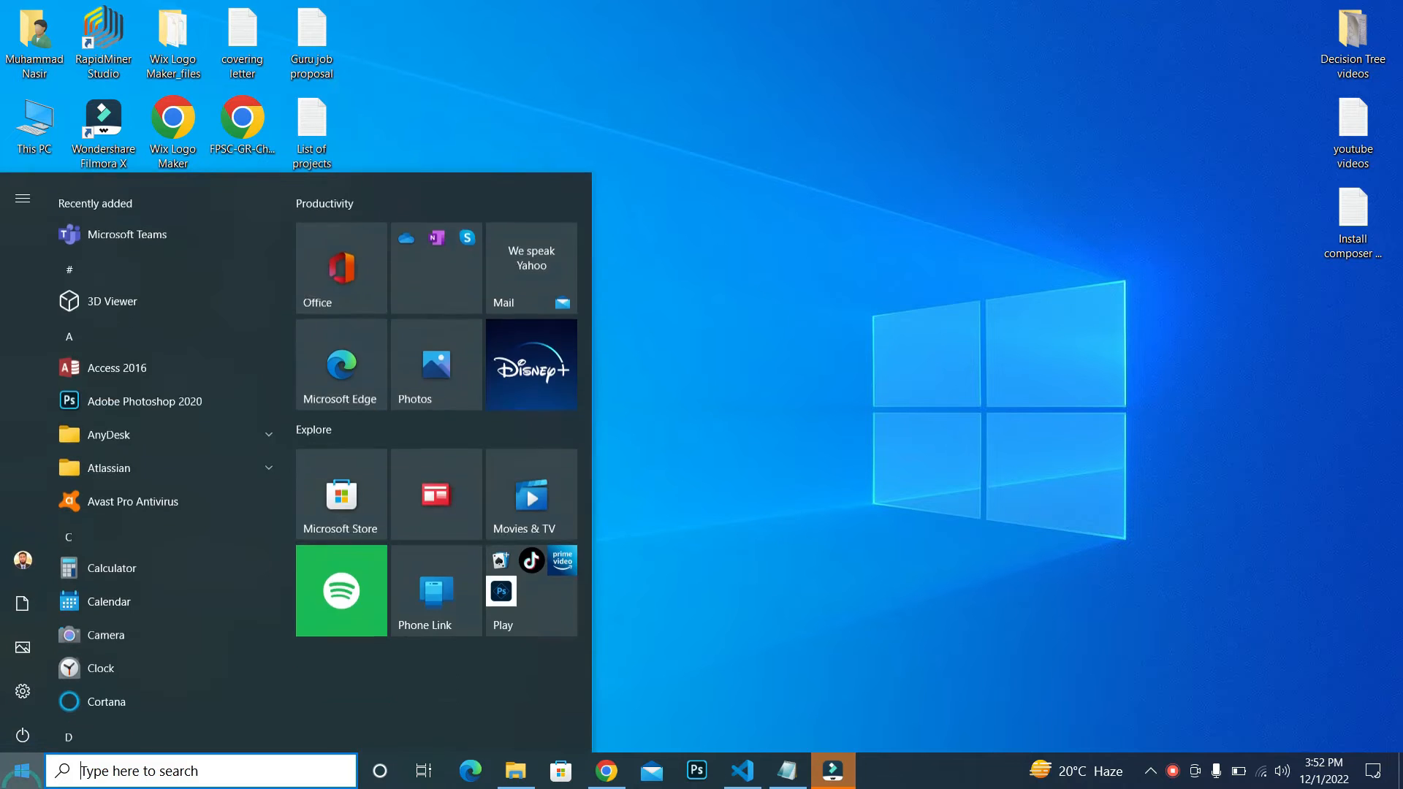
text(putt)
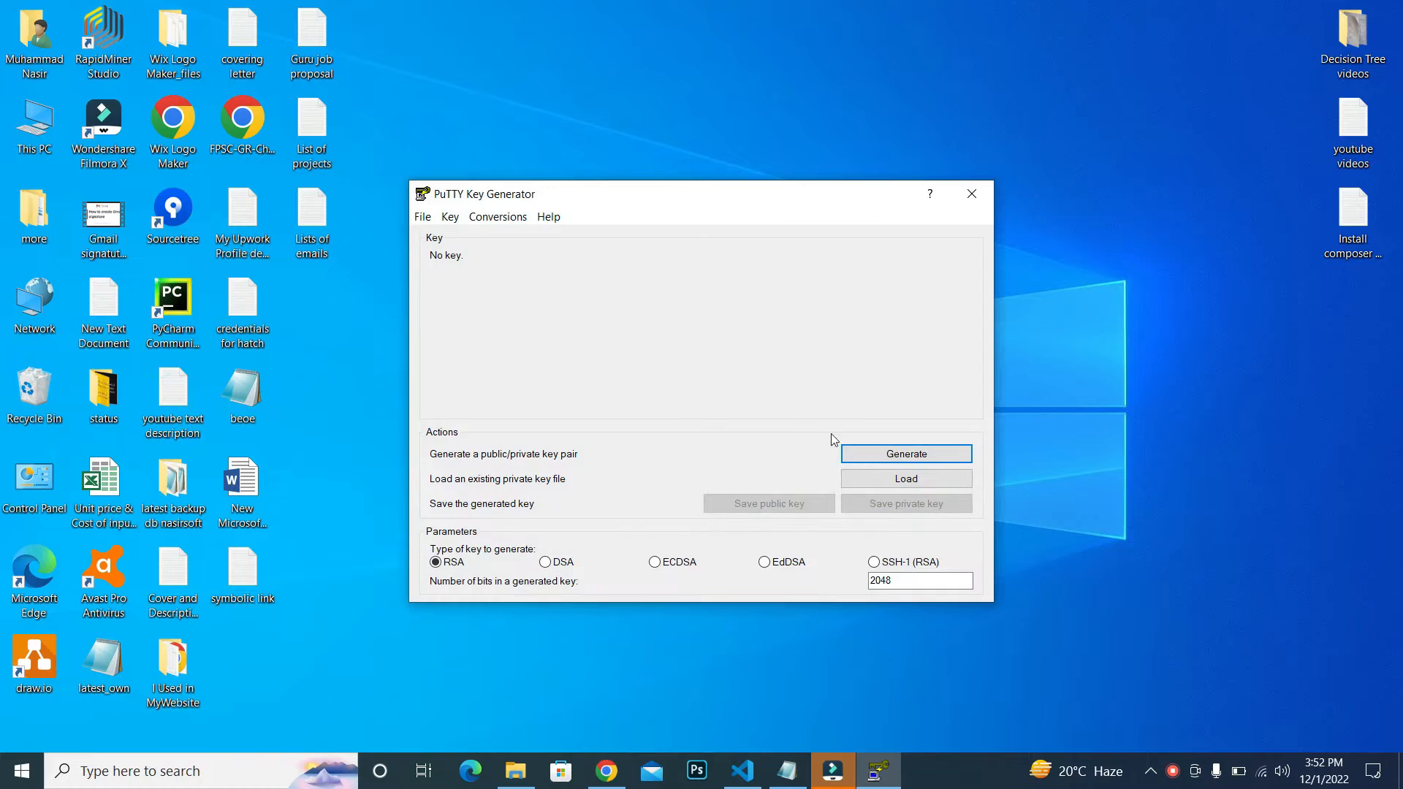
Step: Choose key.pem in Downloads as the existing private key to load, showing all file types
click(905, 478)
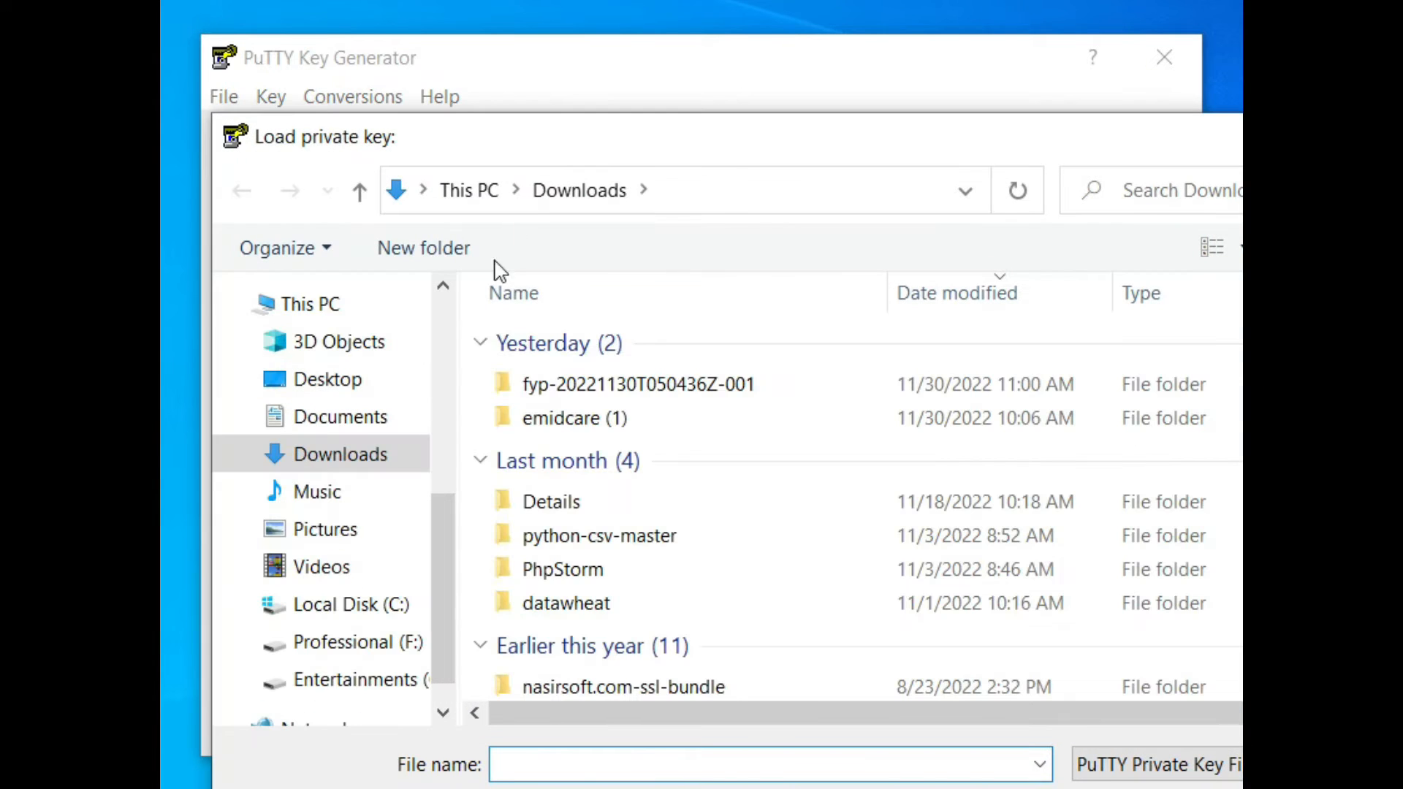
click(637, 384)
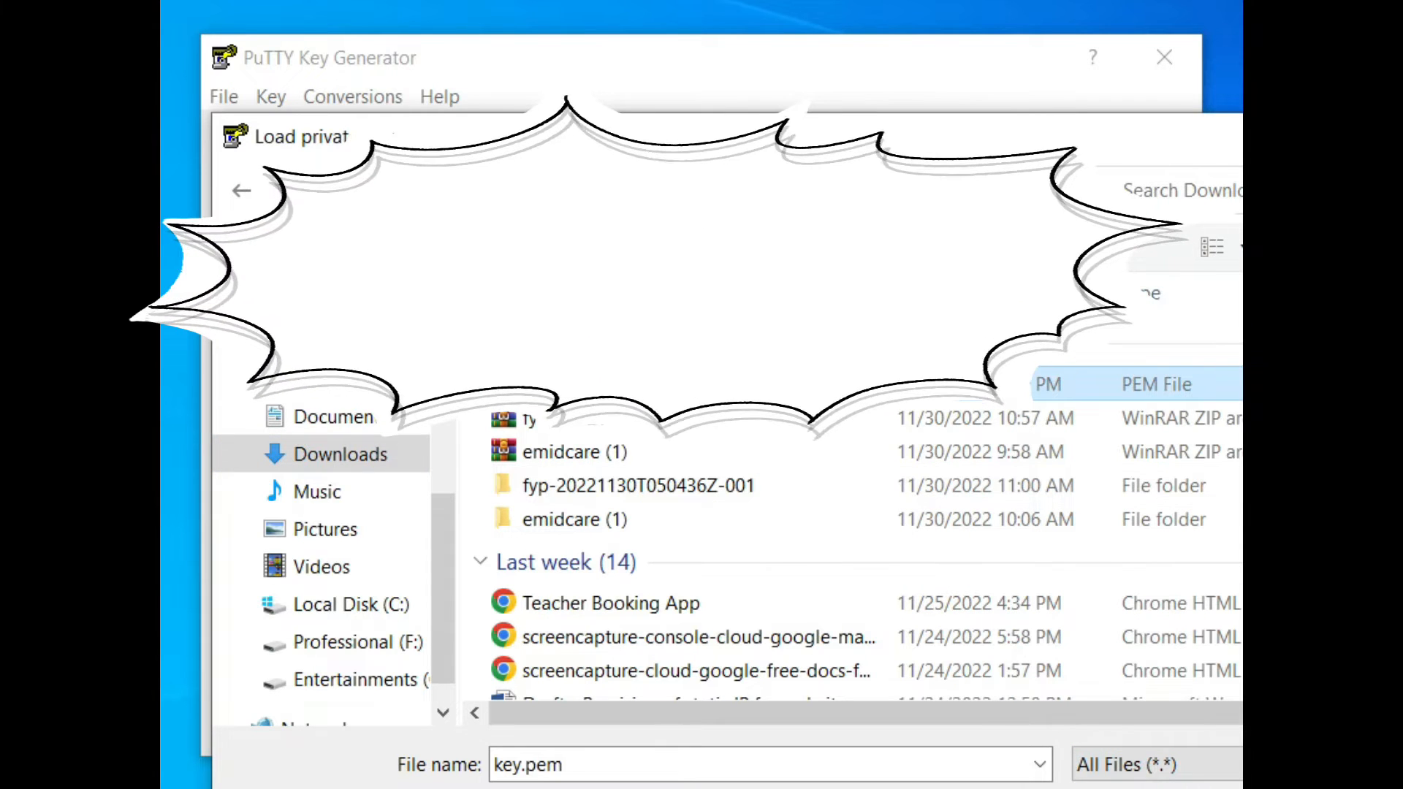
Step: Load key.pem and save it as my_private_key.ppk in Downloads, then close PuTTYgen
click(1052, 544)
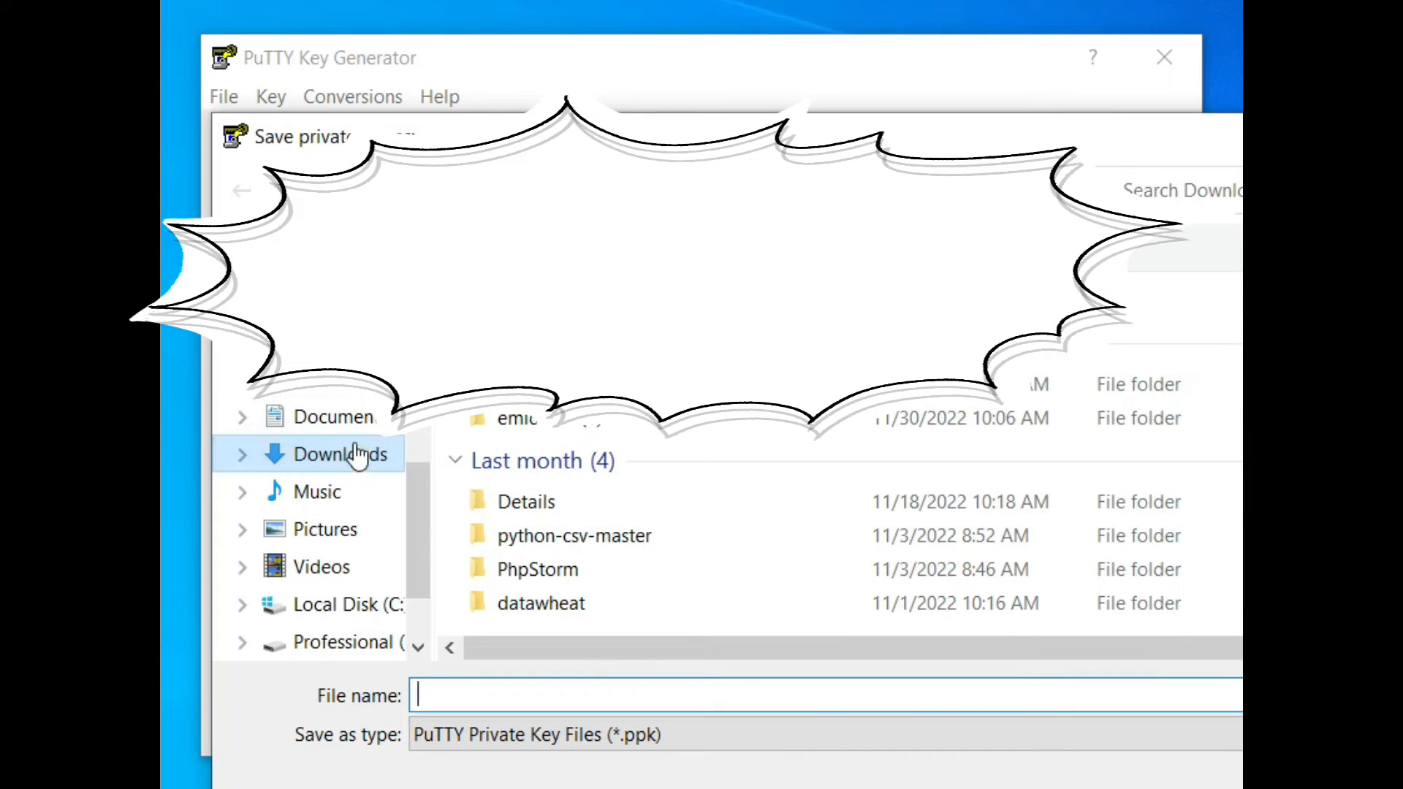
text(m)
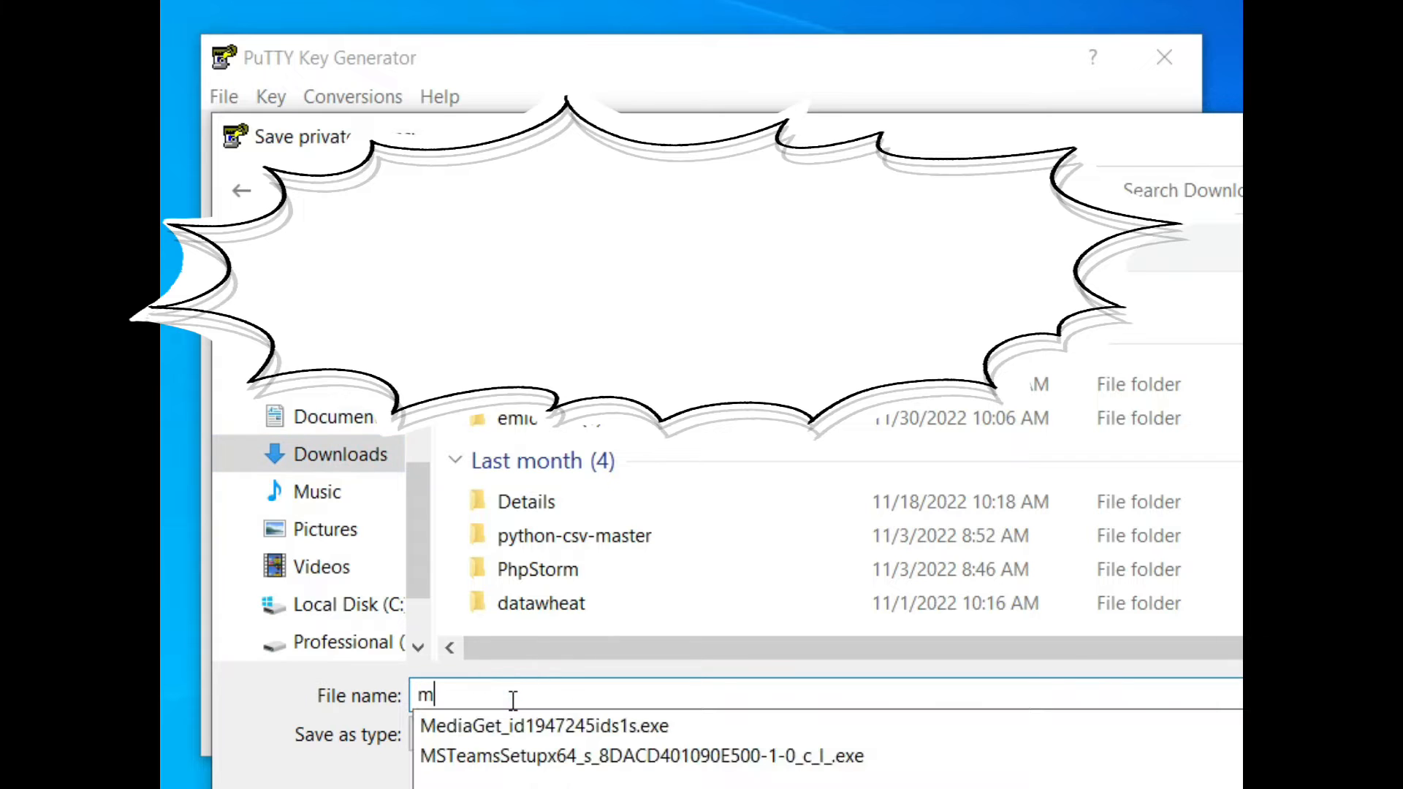
text(y_priv)
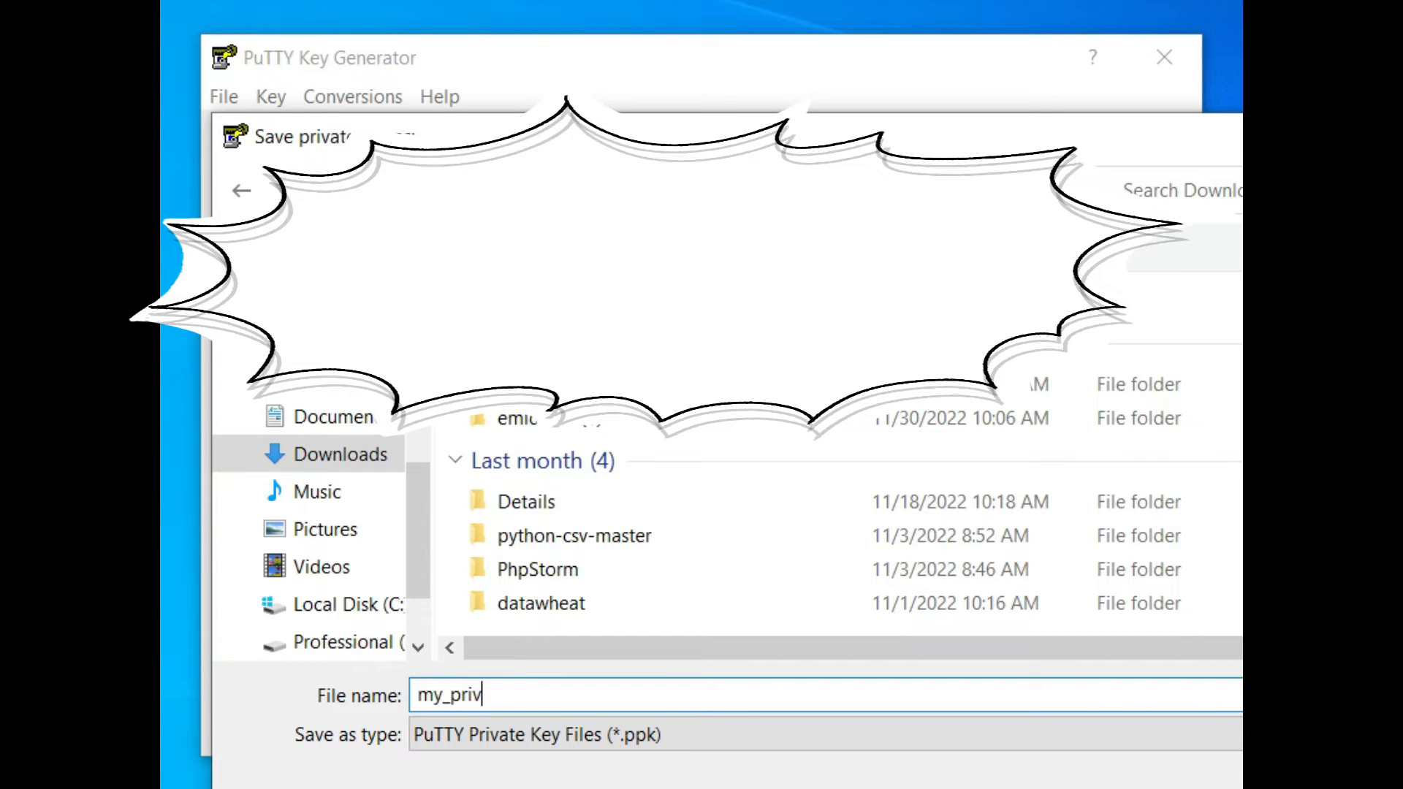
text(ate_ke)
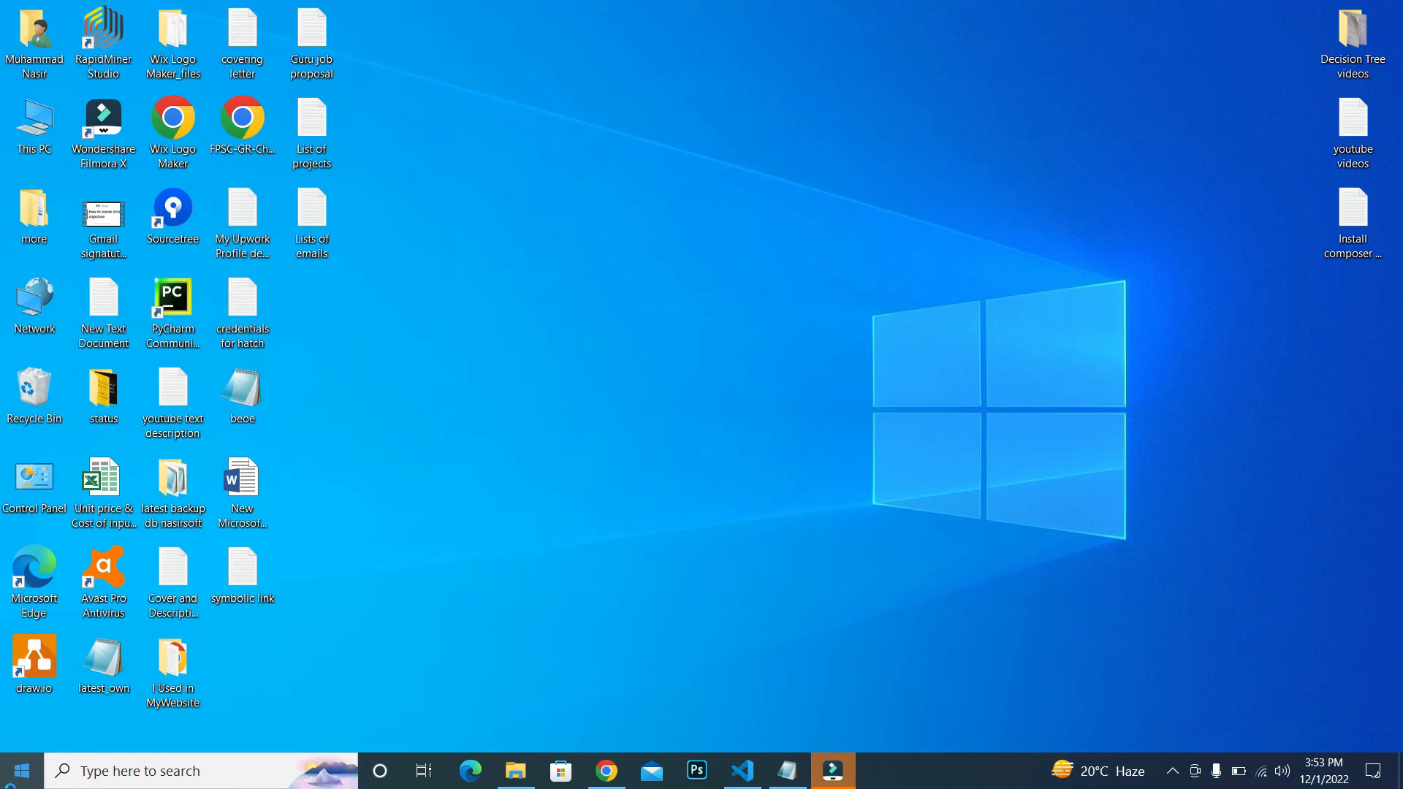
Step: Start a new SFTP site in WinSCP with the server's host and user name, port 22
click(831, 770)
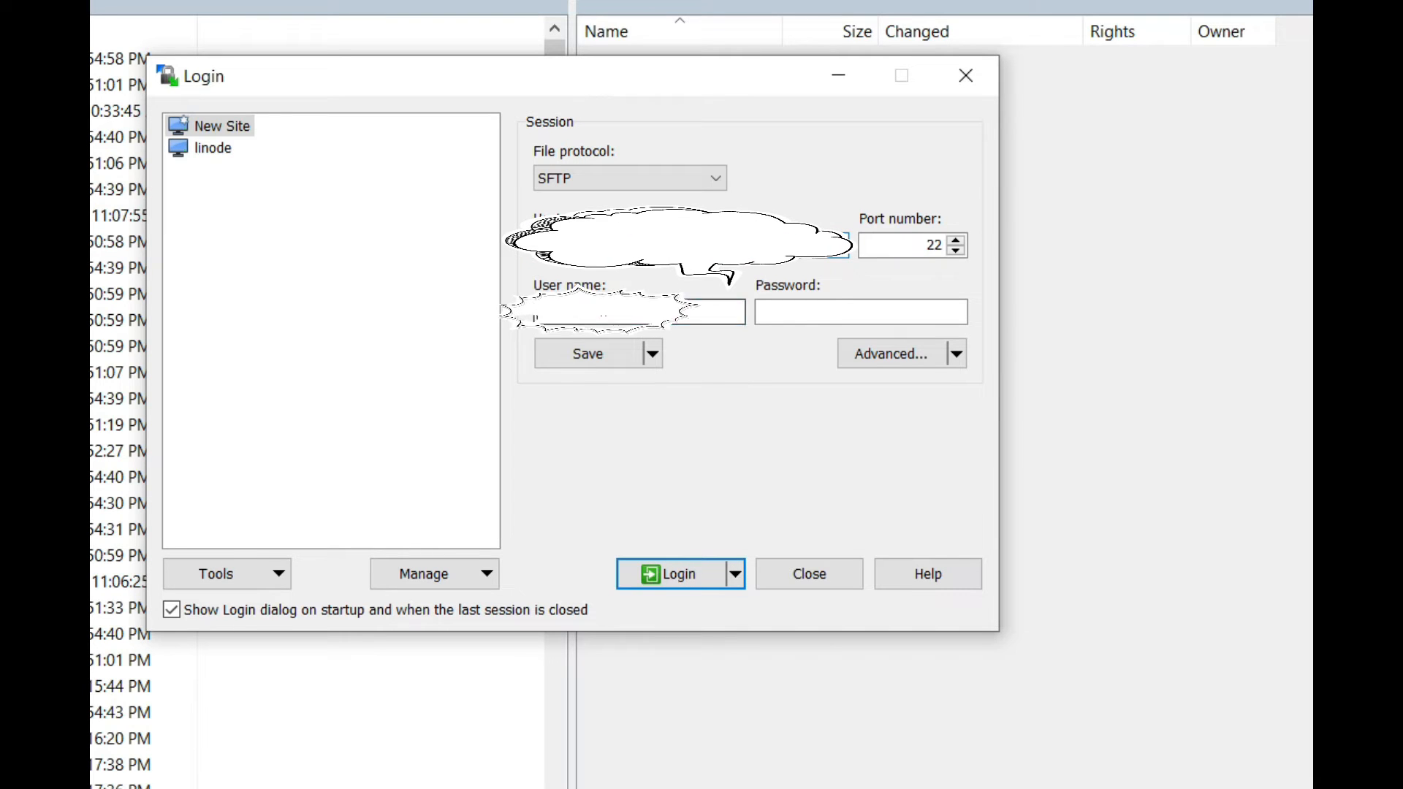
click(635, 311)
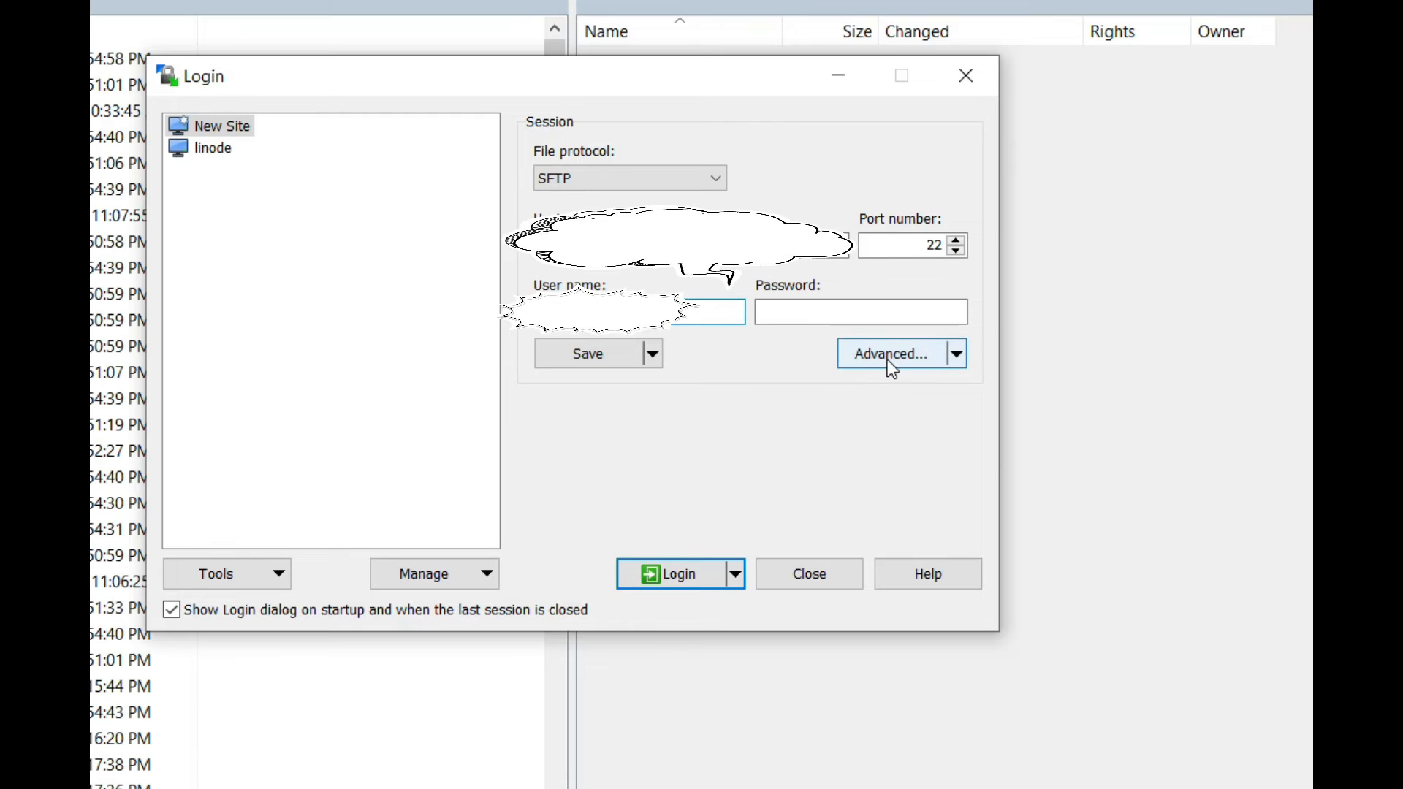
click(891, 353)
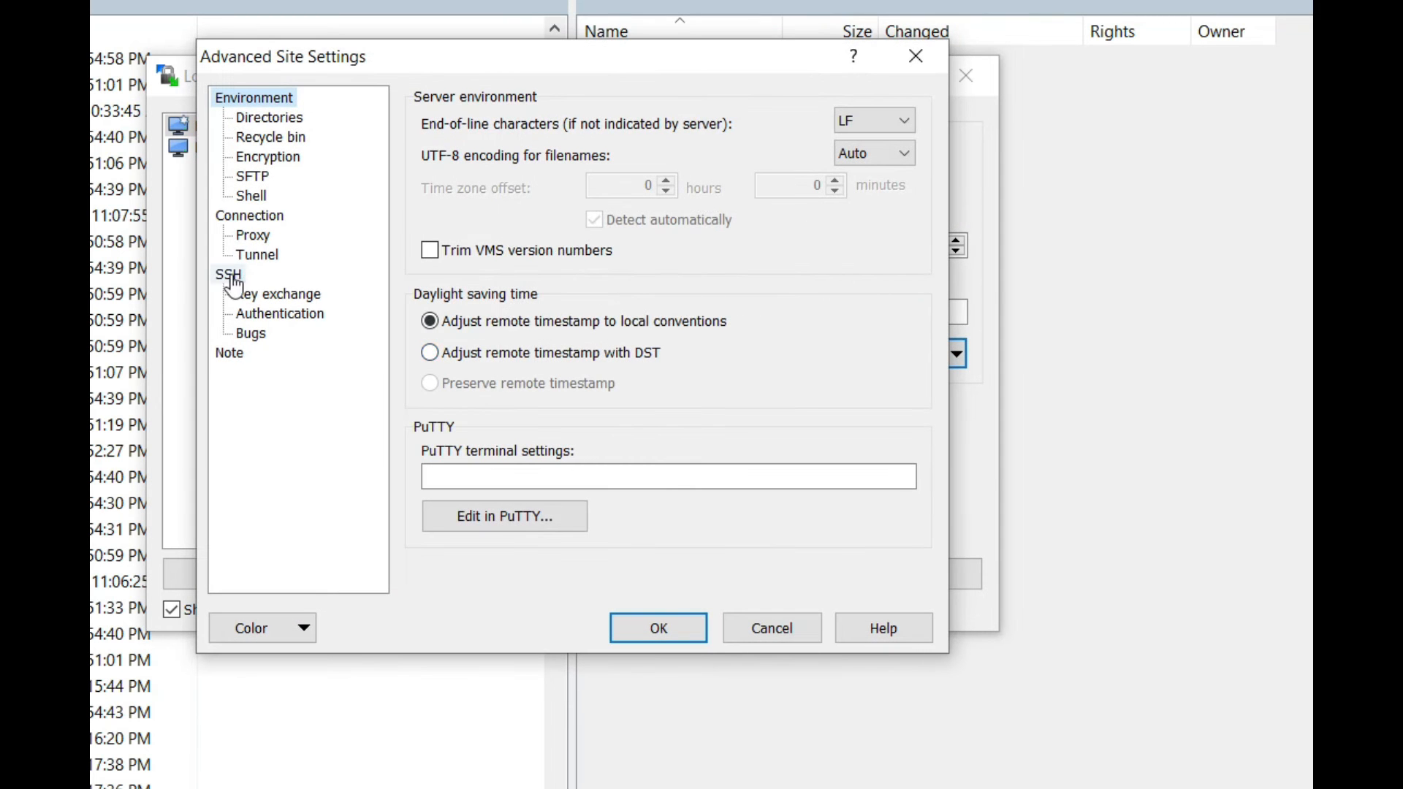
Step: Set SSH authentication to use my_private_key.ppk from Downloads as the private key file
click(279, 313)
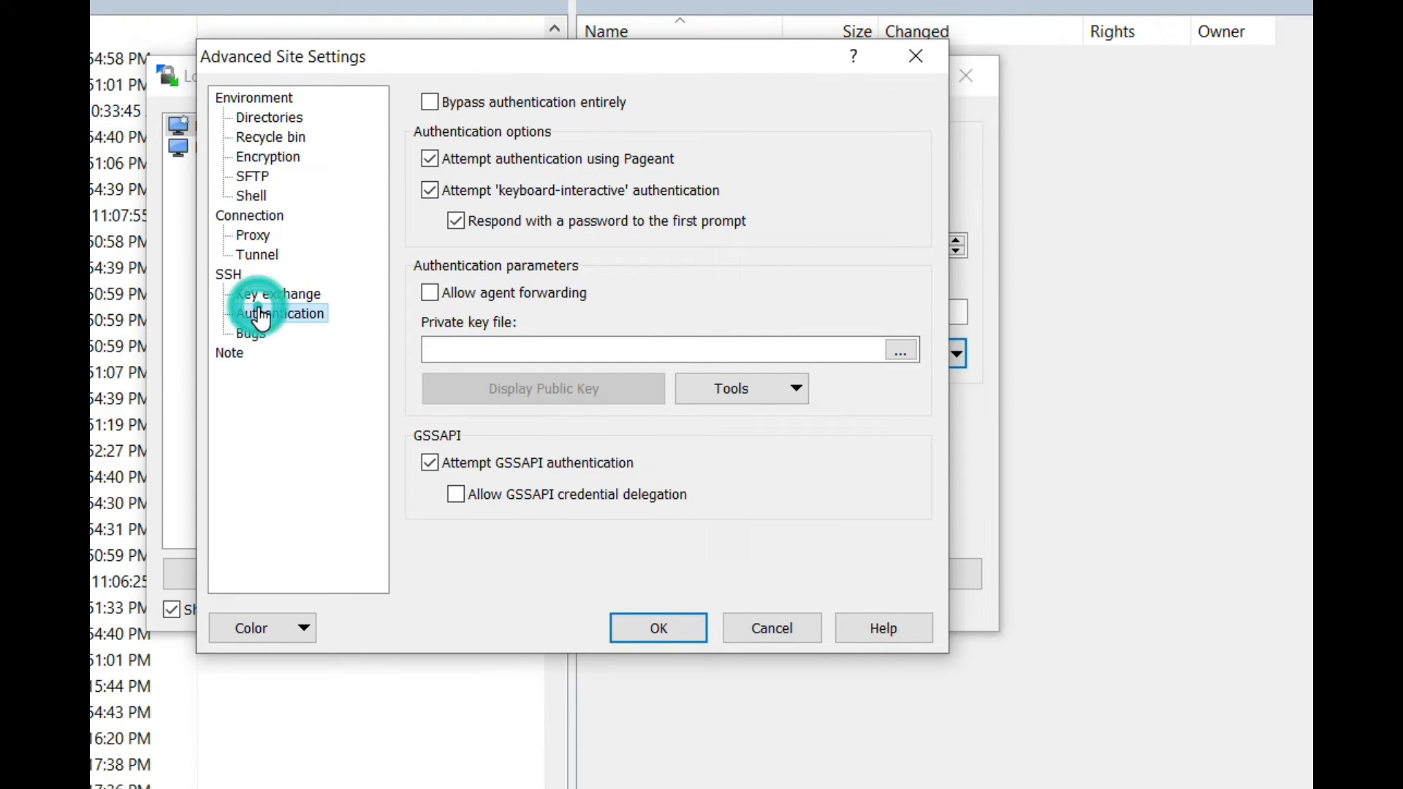
click(667, 349)
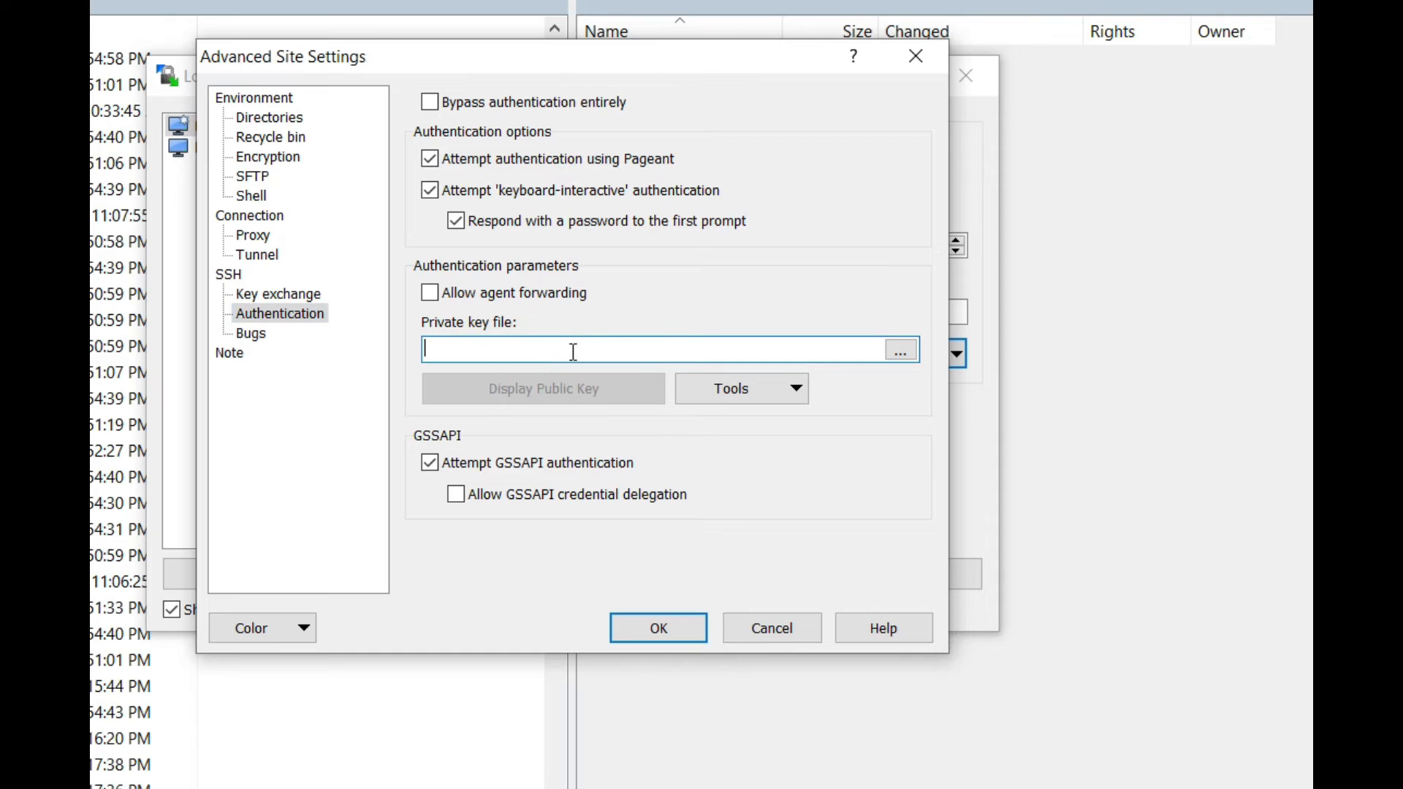
click(898, 349)
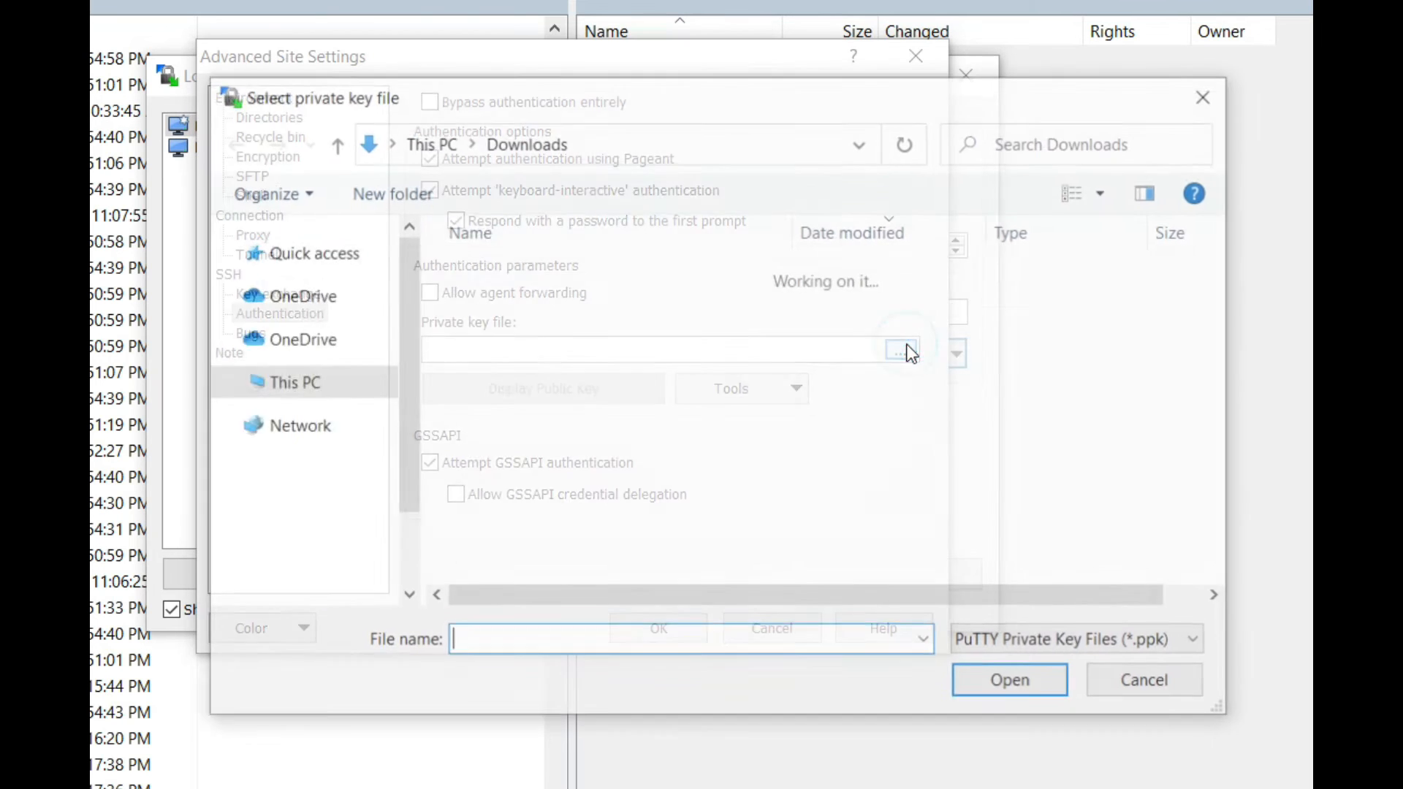
click(532, 305)
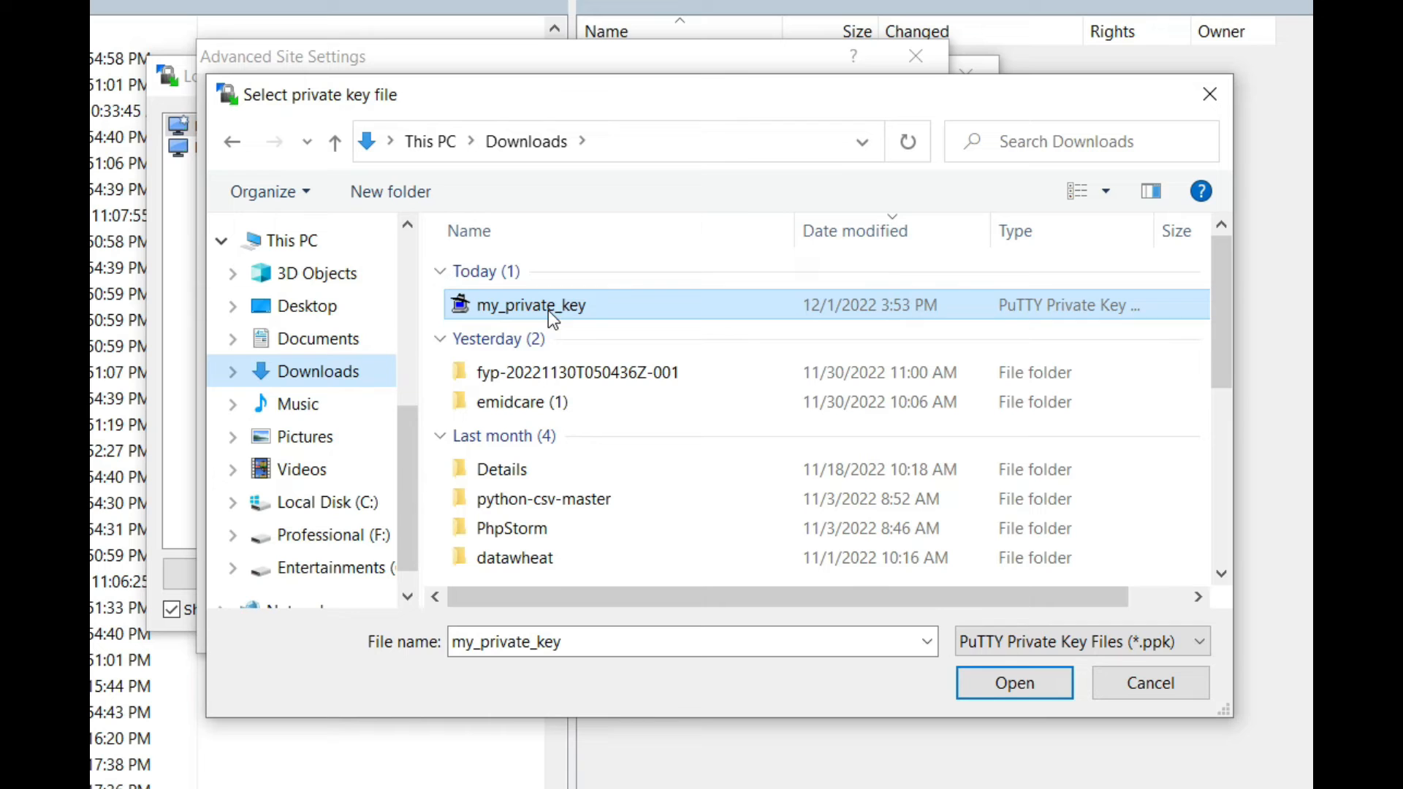
click(1013, 682)
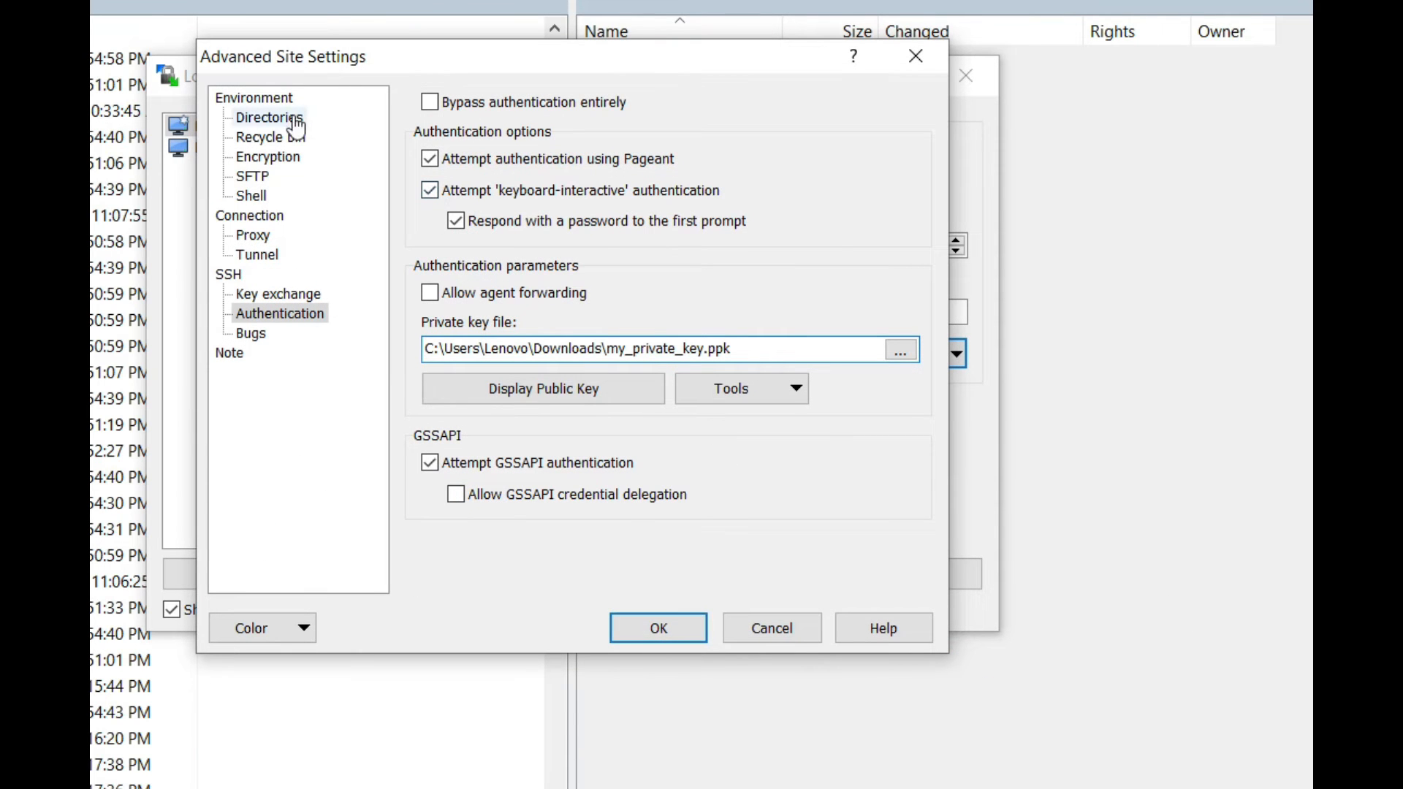
click(255, 97)
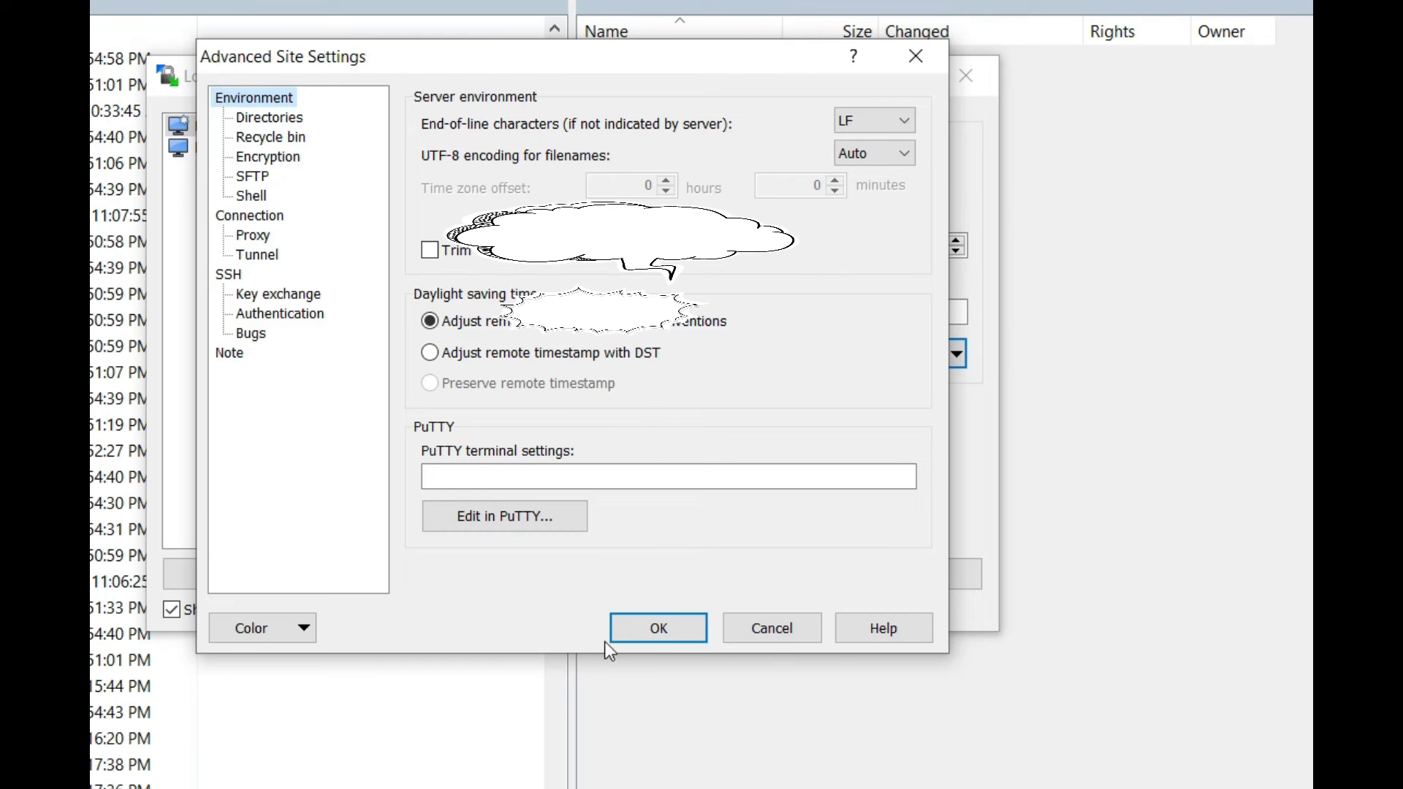
Step: Confirm the advanced settings and save the site under the name 'aws'
click(657, 627)
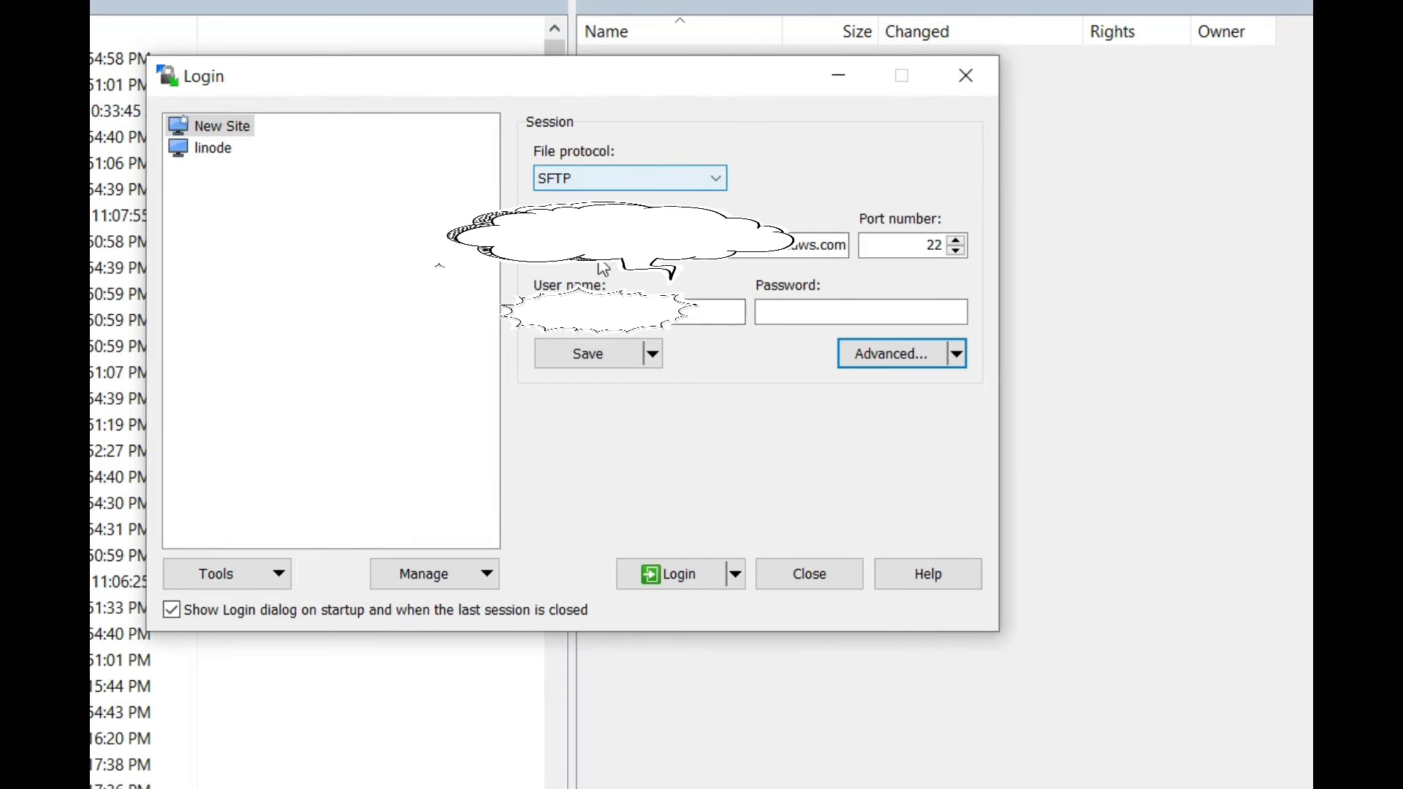
click(587, 354)
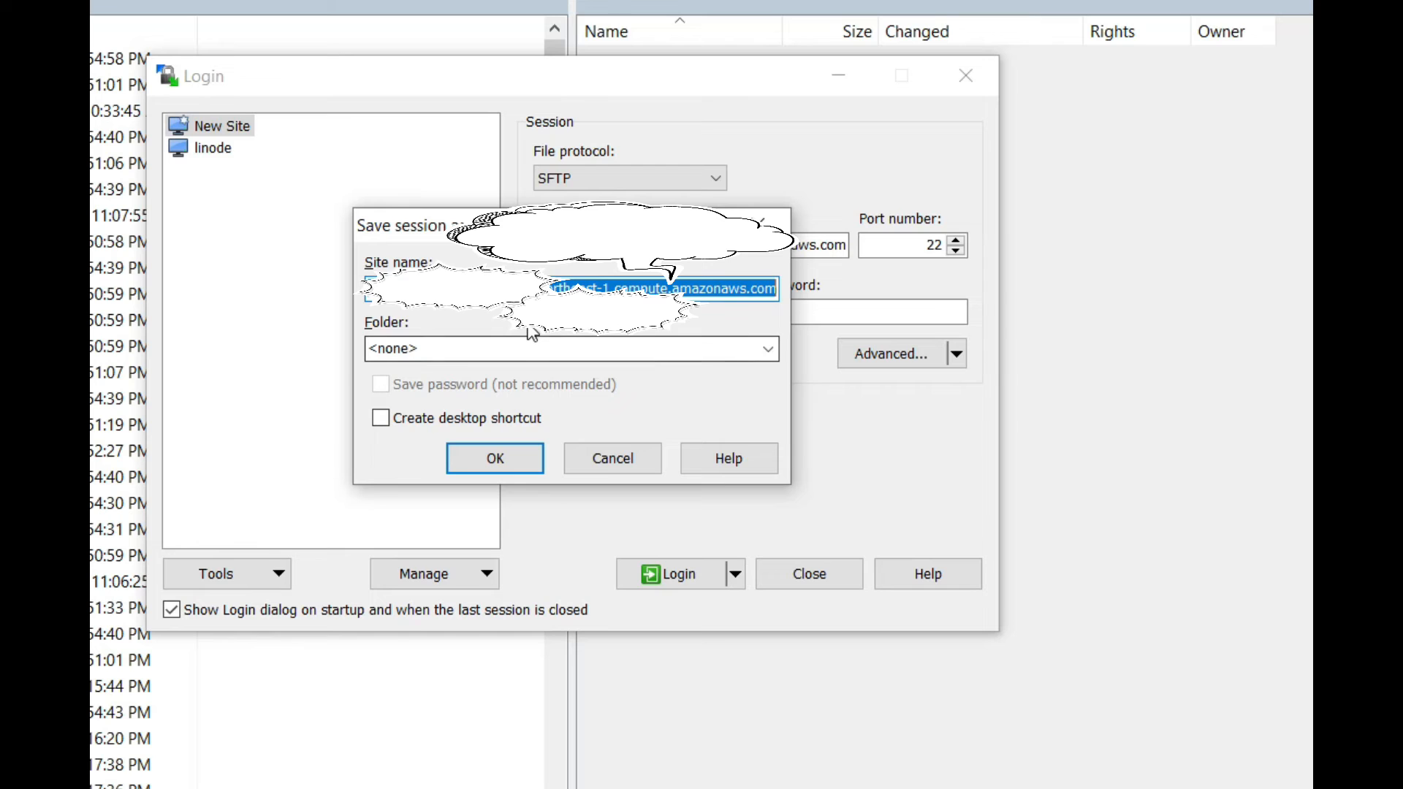
text(aw)
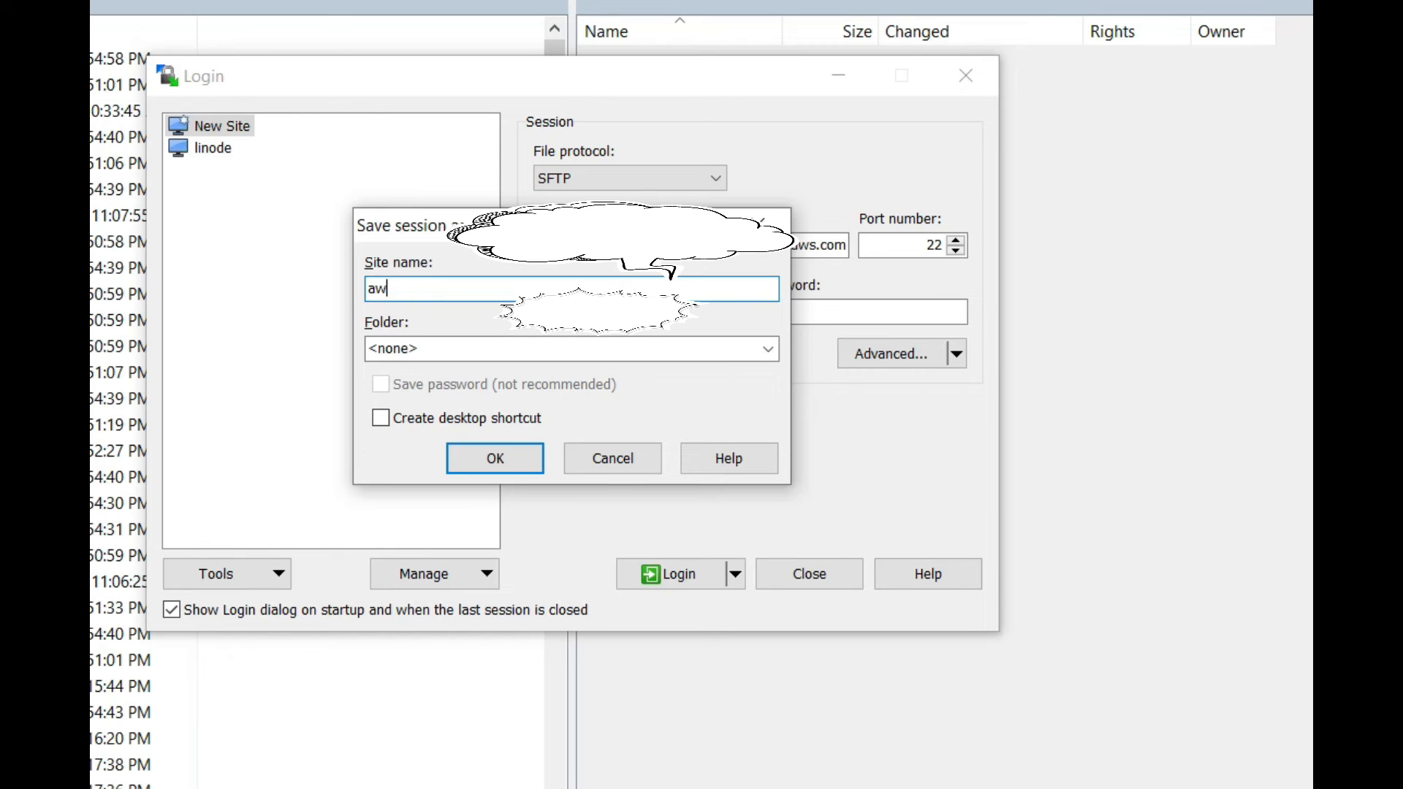
click(493, 457)
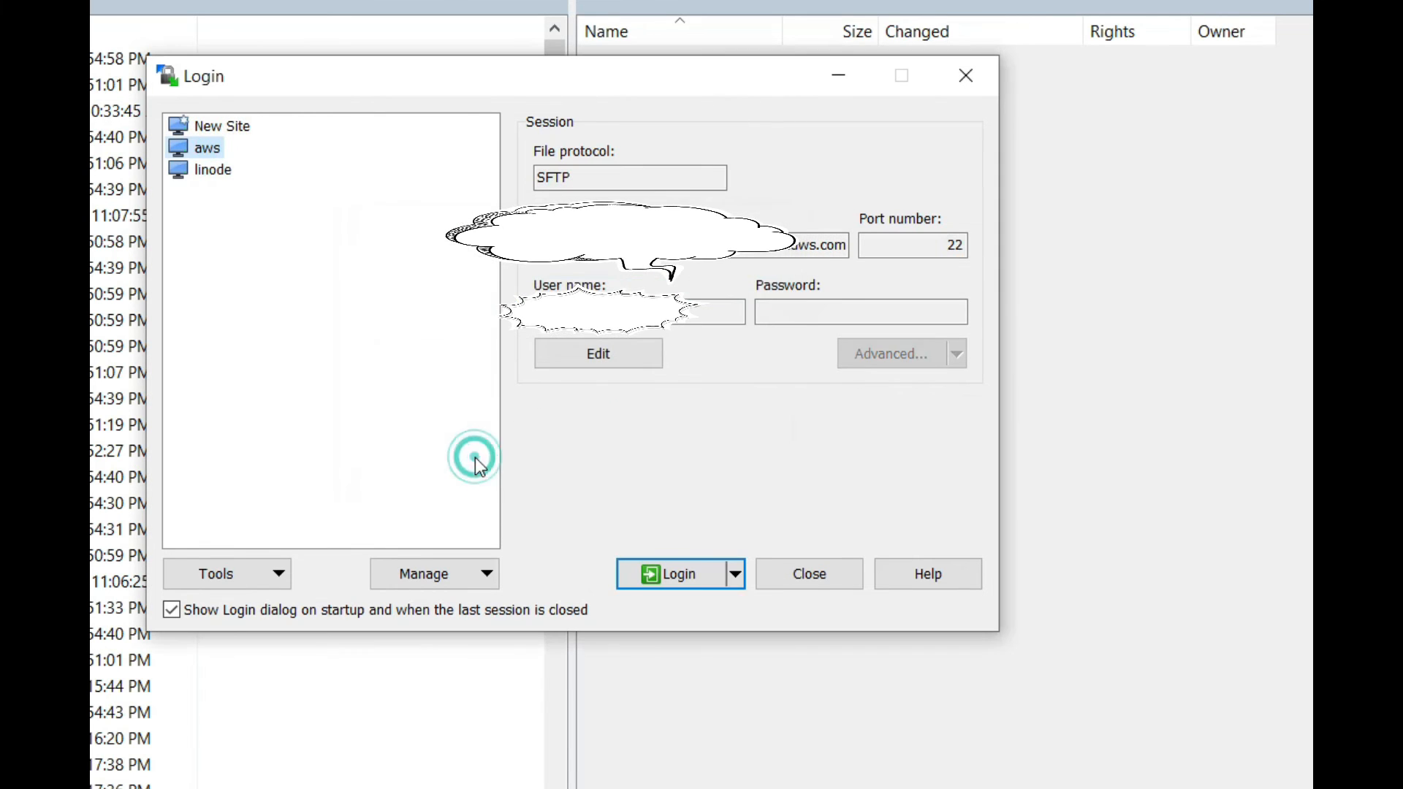